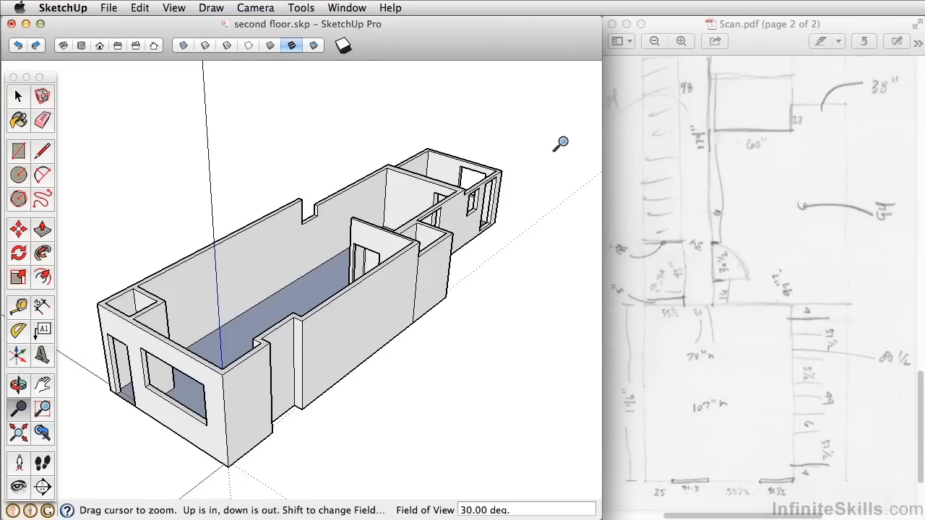
mouse_move(260, 328)
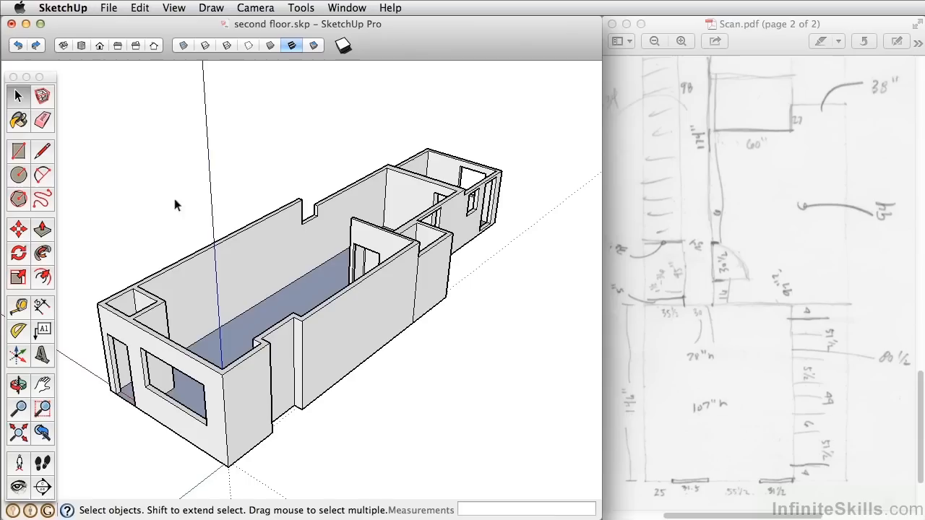
mouse_move(93, 217)
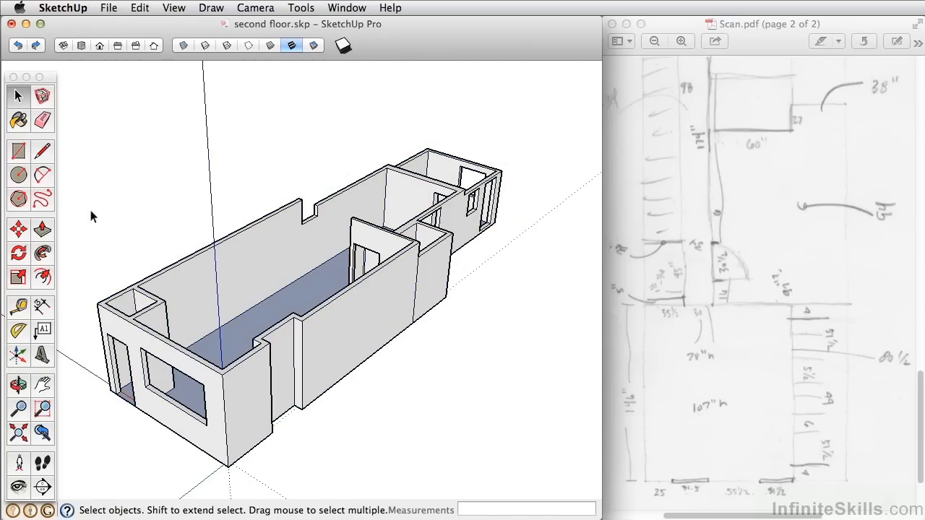
Draw rectangles corner to corner over the tops of both first-floor wall sections
click(18, 151)
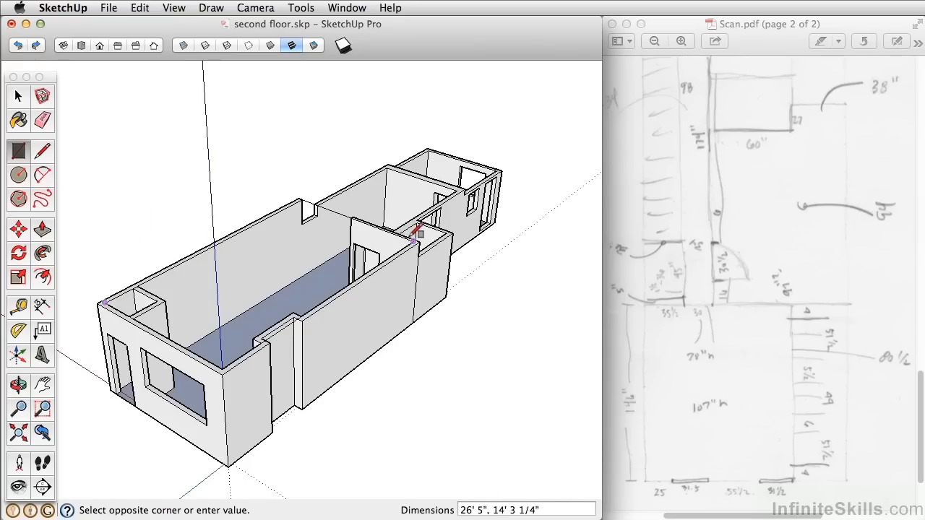
mouse_move(421, 235)
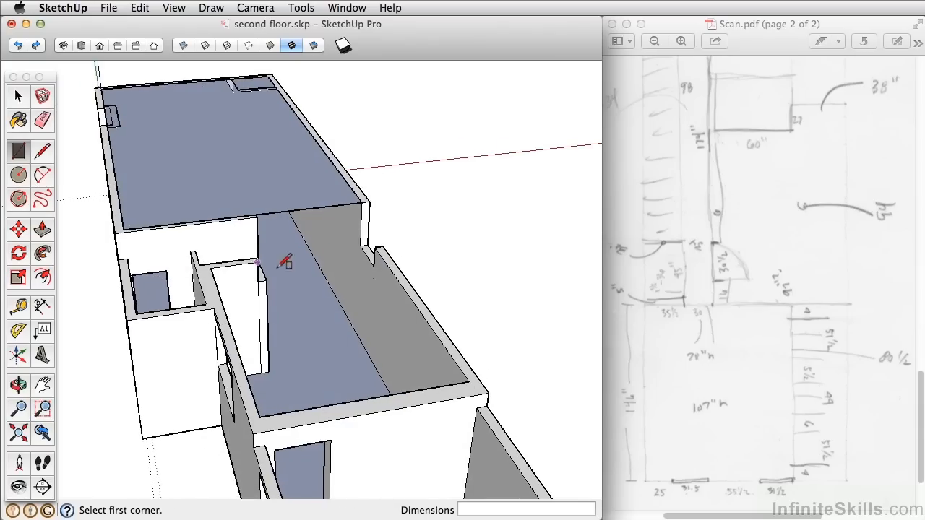
mouse_move(474, 376)
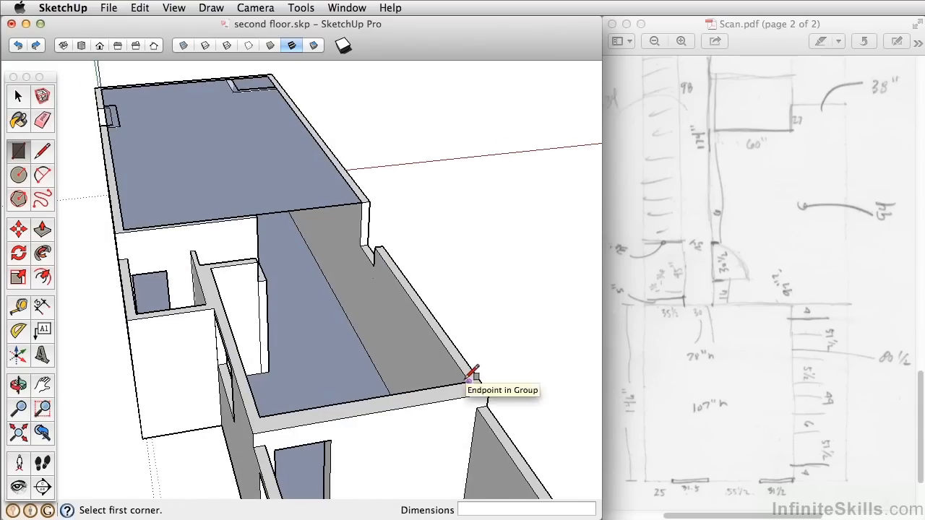
click(473, 375)
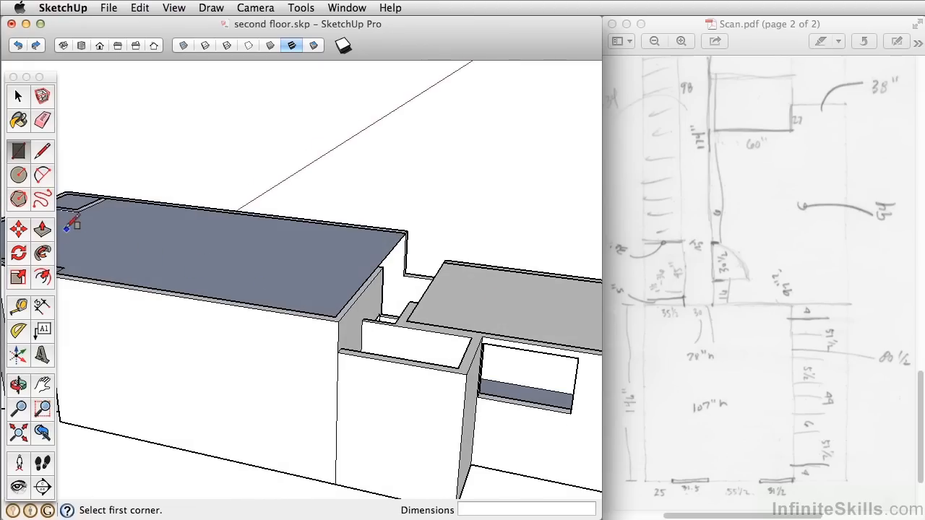
click(18, 230)
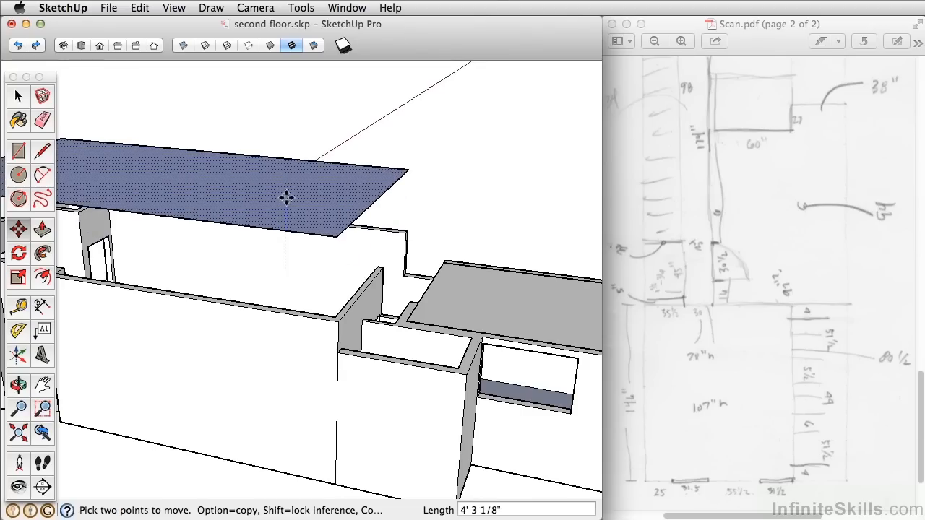
Lift the rectangles 13 feet and erase their shared seam into one slab
text(13)
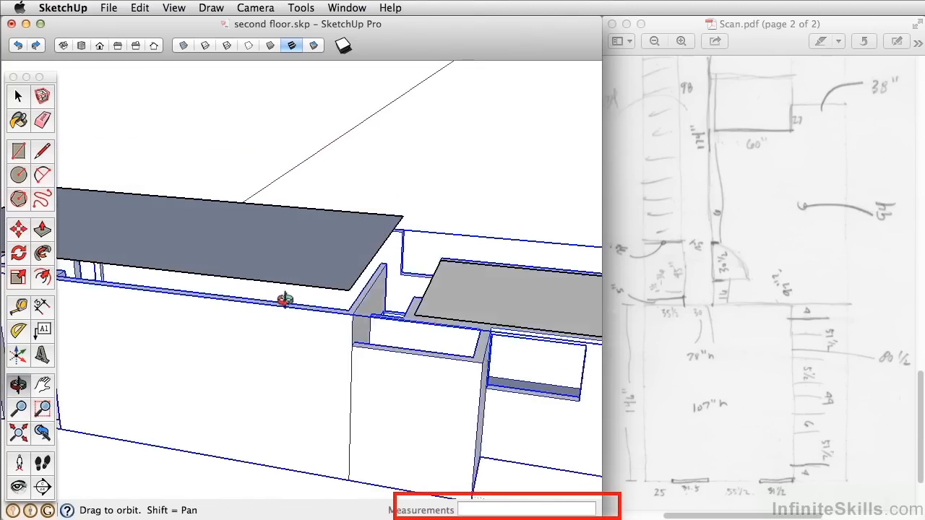
drag(285, 300, 470, 250)
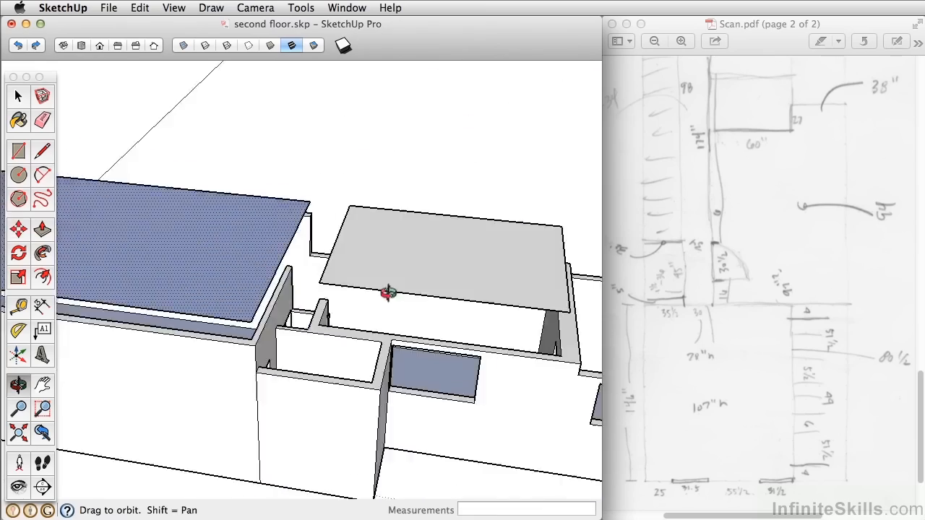
drag(390, 294, 293, 341)
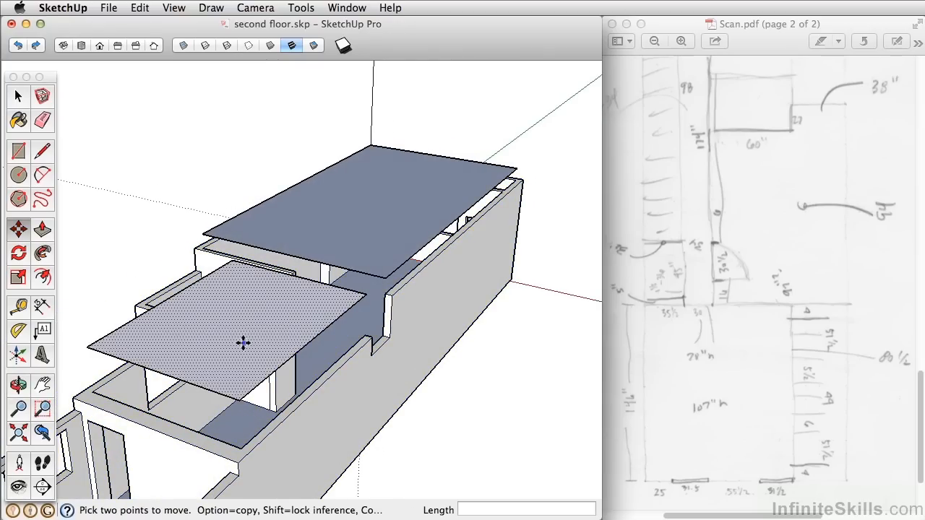
mouse_move(309, 298)
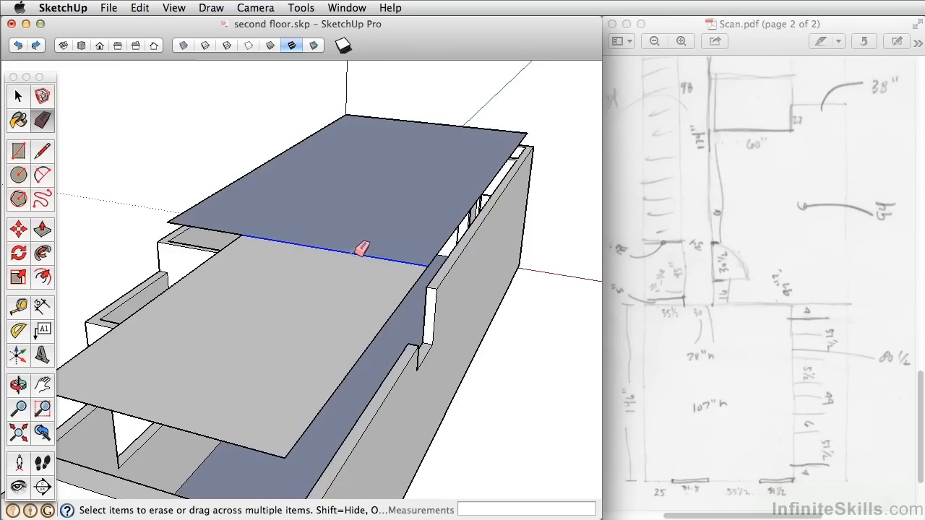
drag(362, 250, 397, 155)
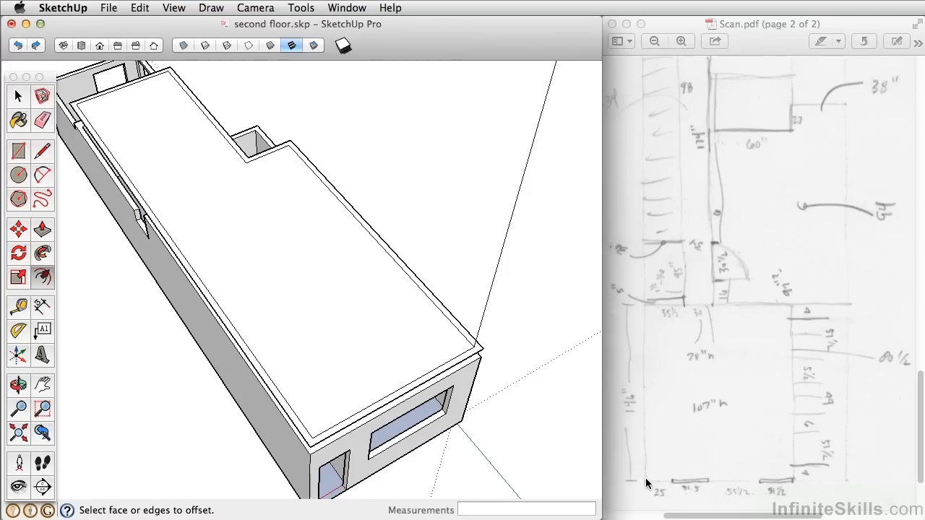
mouse_move(644, 419)
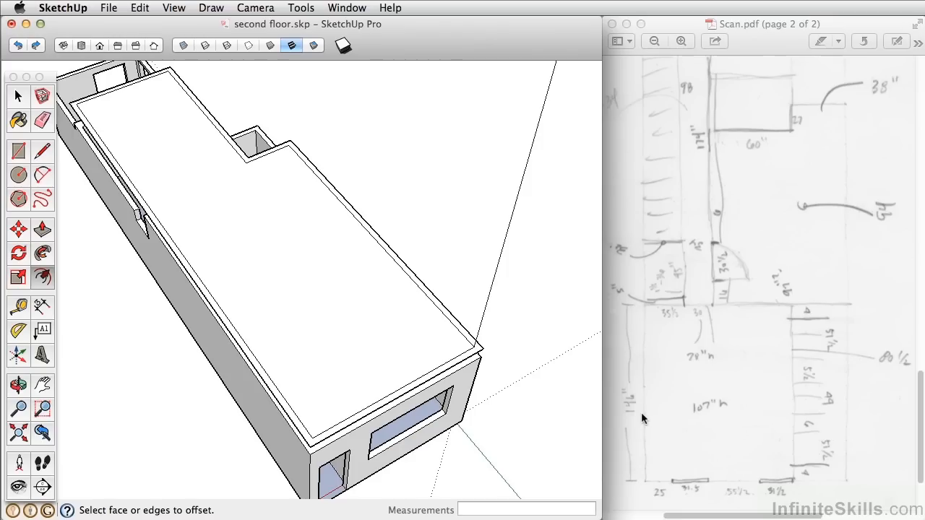
mouse_move(22, 307)
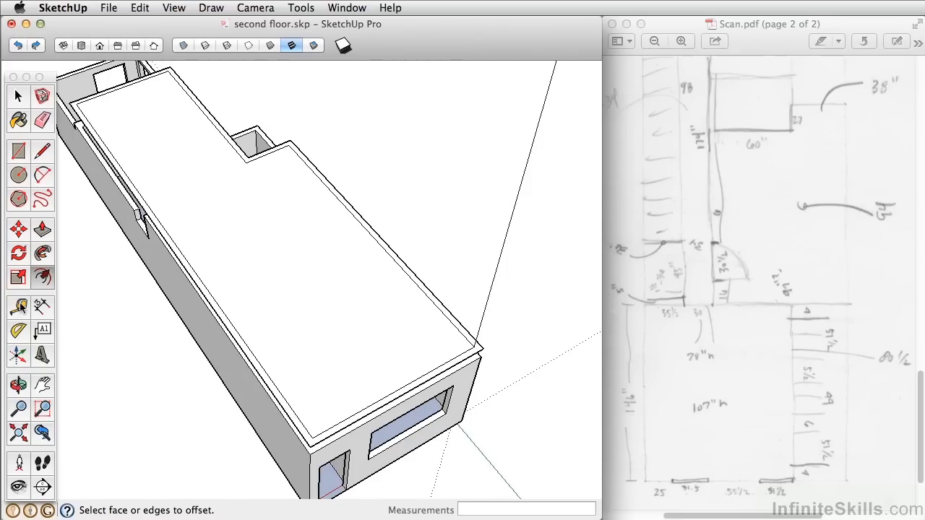
Place parallel guides on the floor, one 25 from the inner wall edge, and begin a dividing line
click(18, 306)
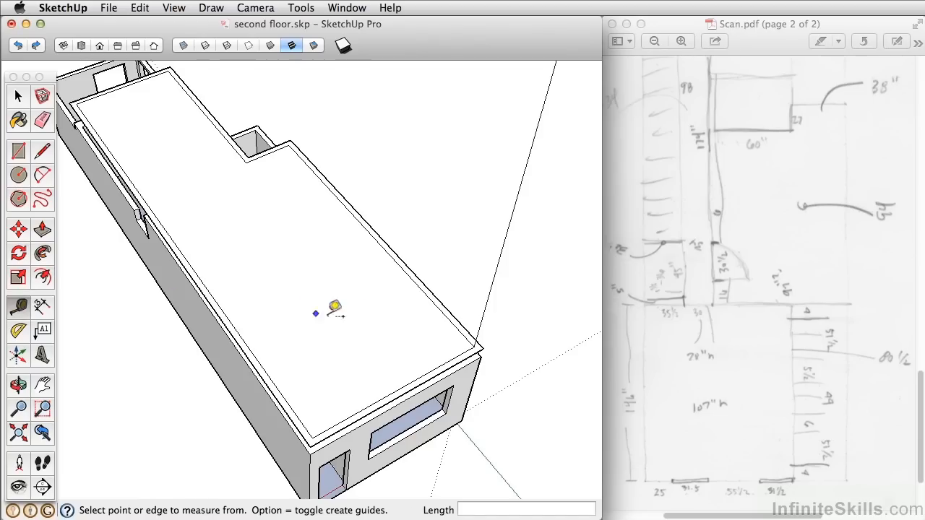
mouse_move(358, 311)
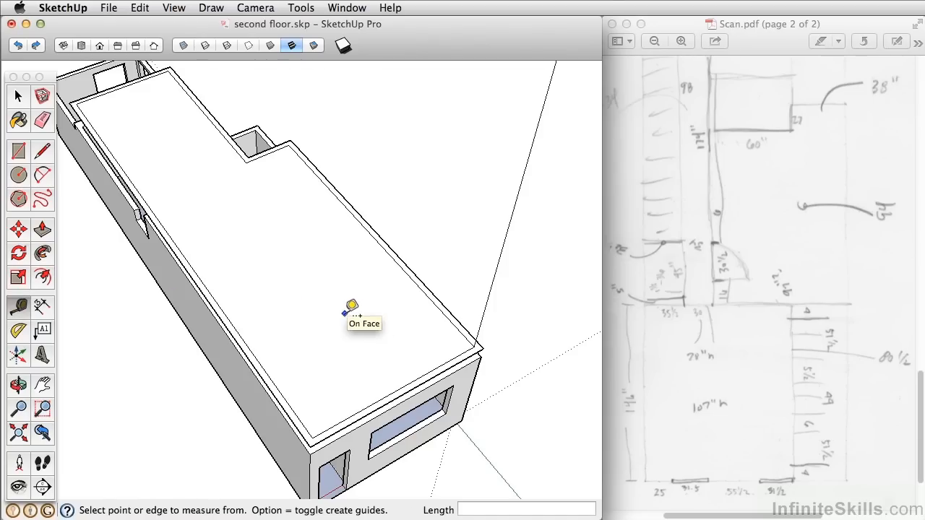
click(352, 309)
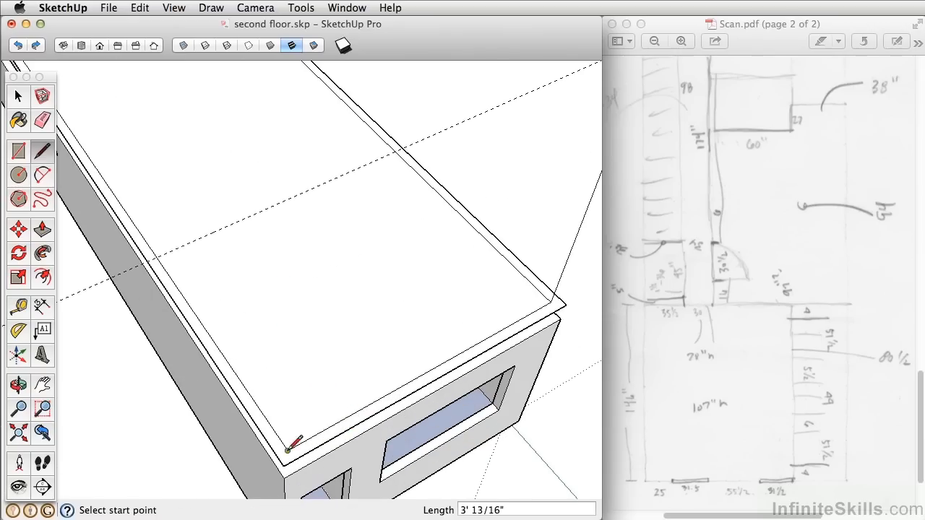
click(18, 307)
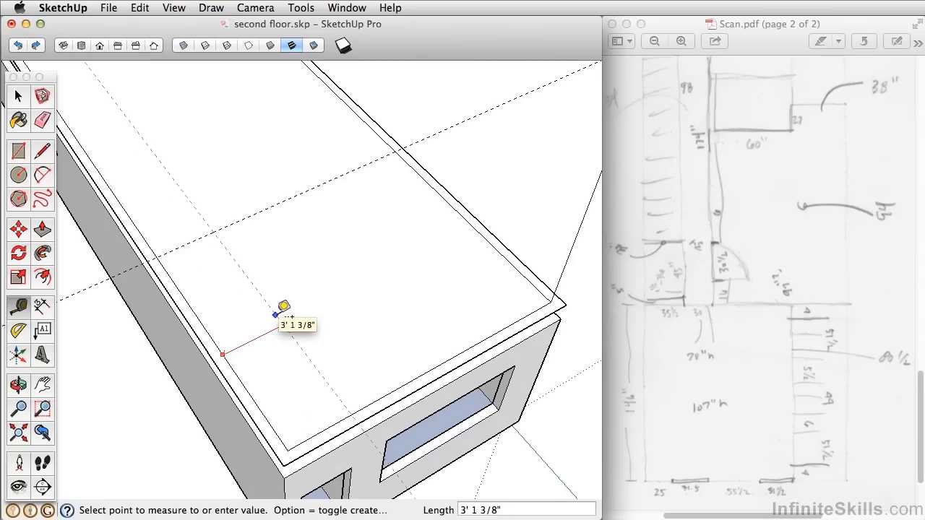
text(25)
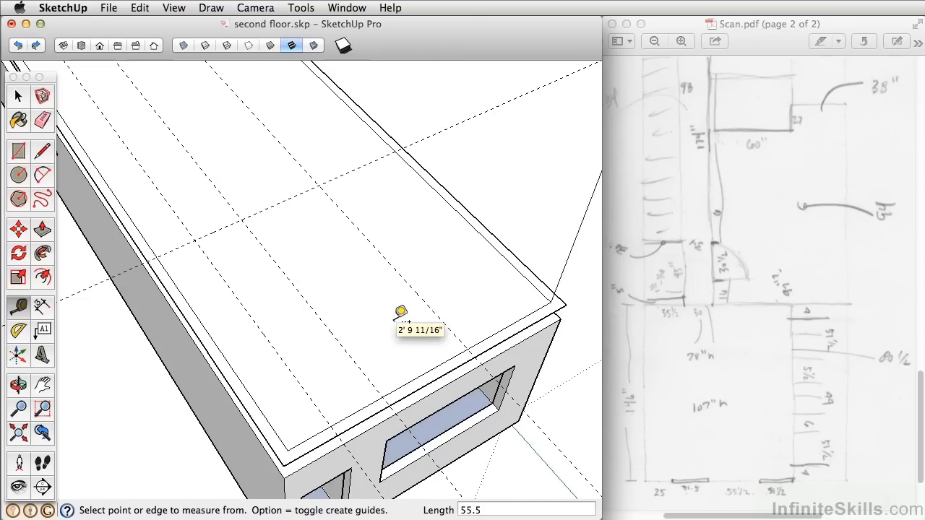
click(401, 312)
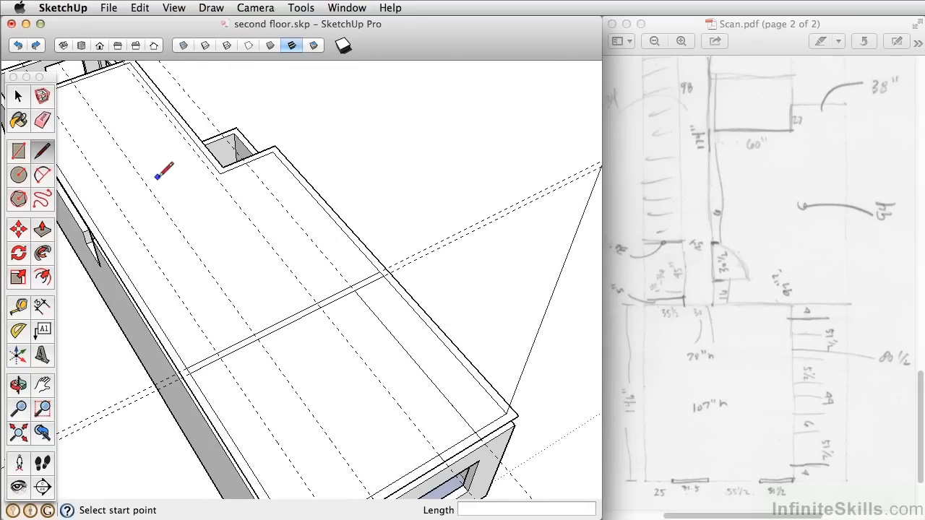
click(139, 8)
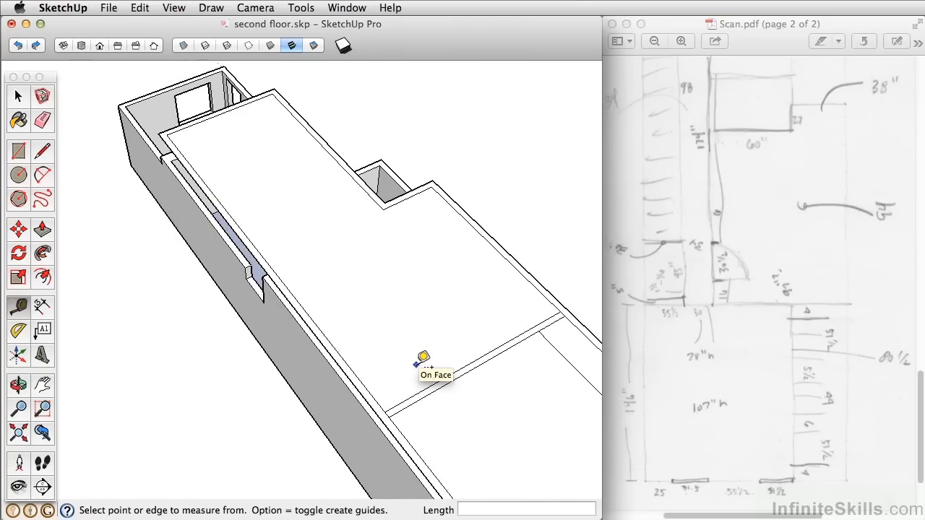
mouse_move(365, 365)
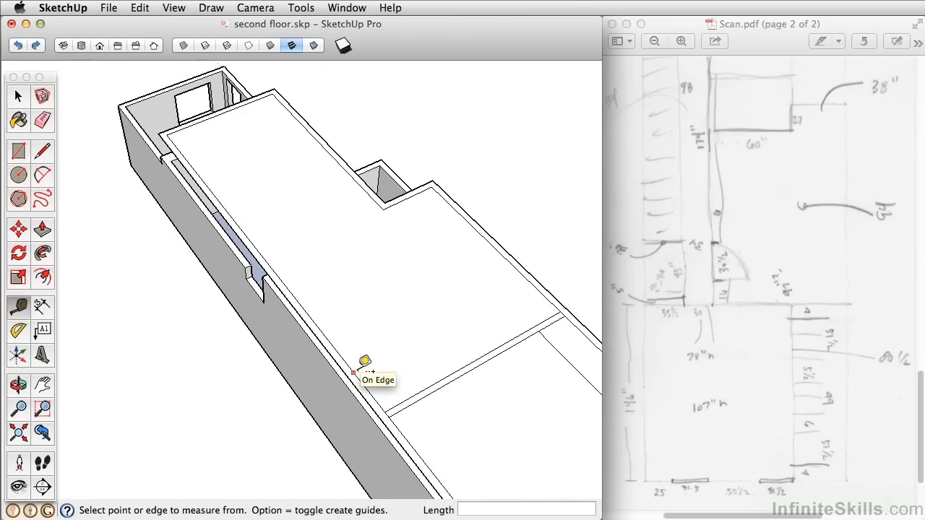
Add a guide from the outer wall and draw stepped partition lines of 1' 1/4" and 30
click(354, 372)
text(1.5)
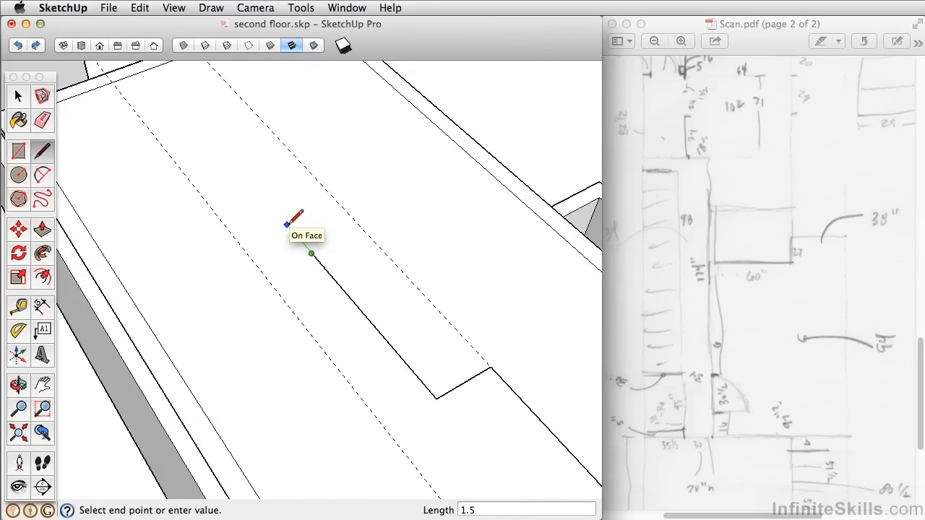
text(1' 1/4")
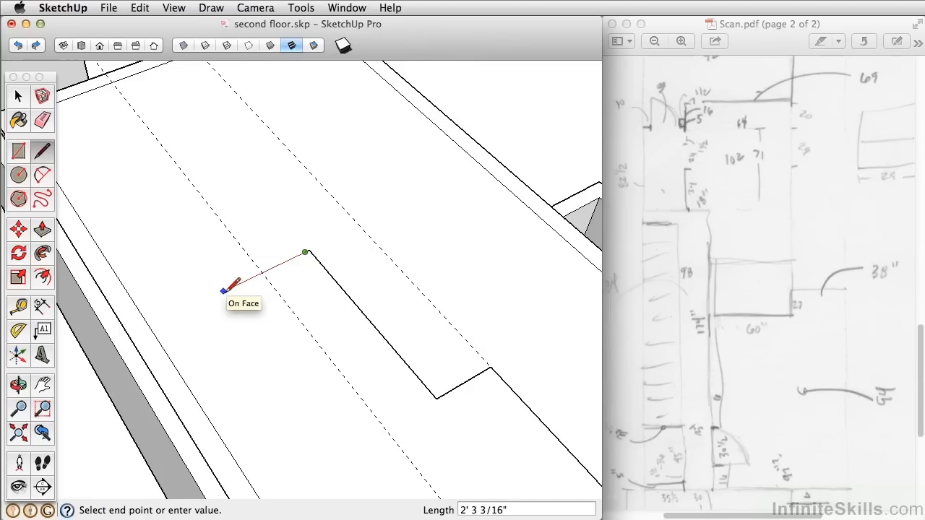
text(30)
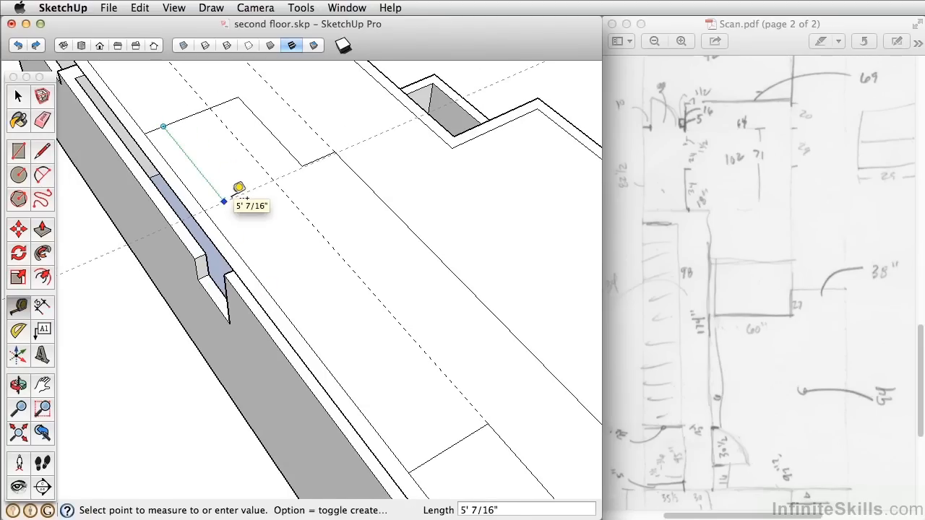
Mark an 82.5" guide and draw a narrow rectangle along the side wall
text(82.5)
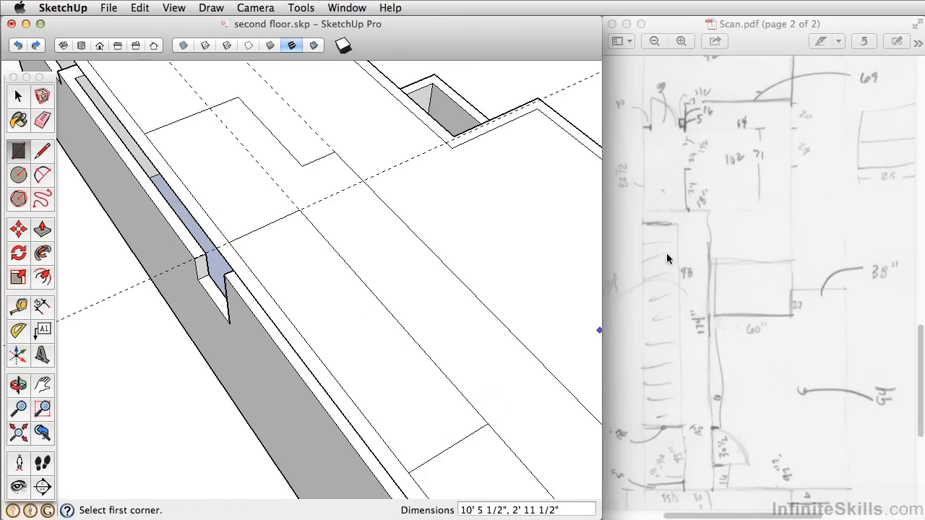
click(42, 150)
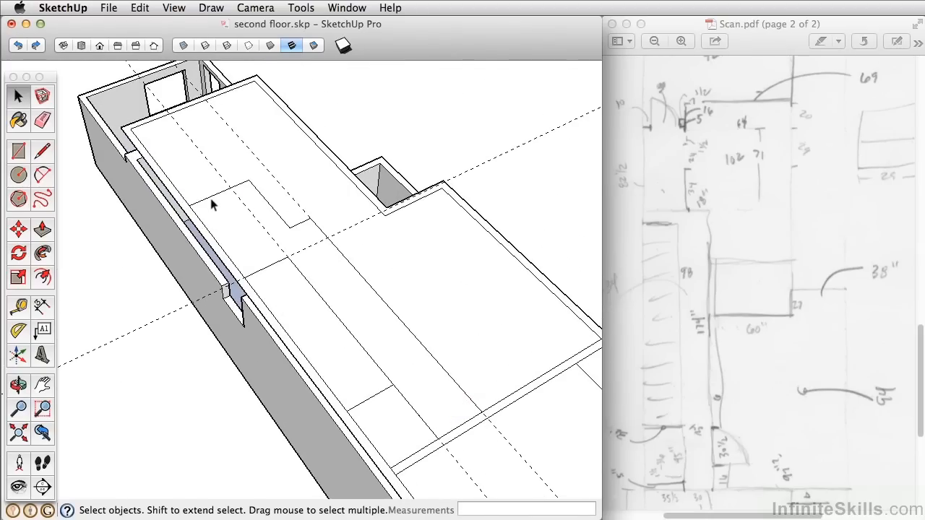
click(213, 204)
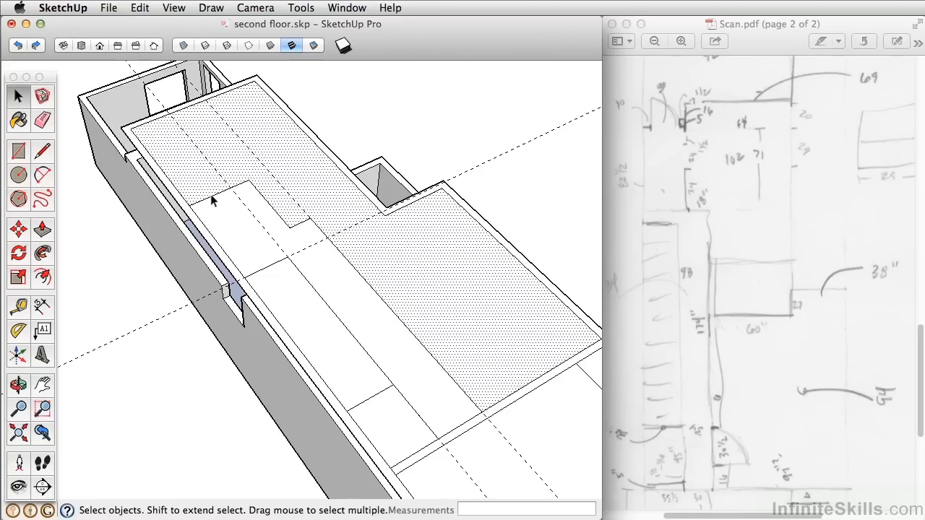